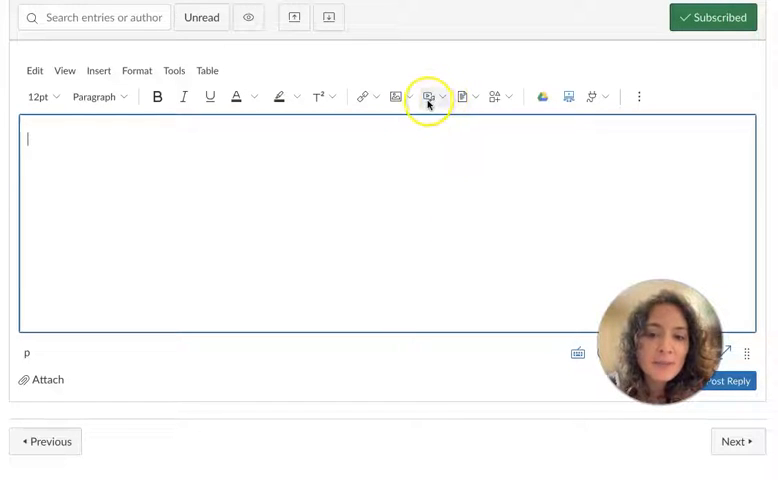
Step: Choose Upload/Record Media from the reply editor's media dropdown
left_click(441, 96)
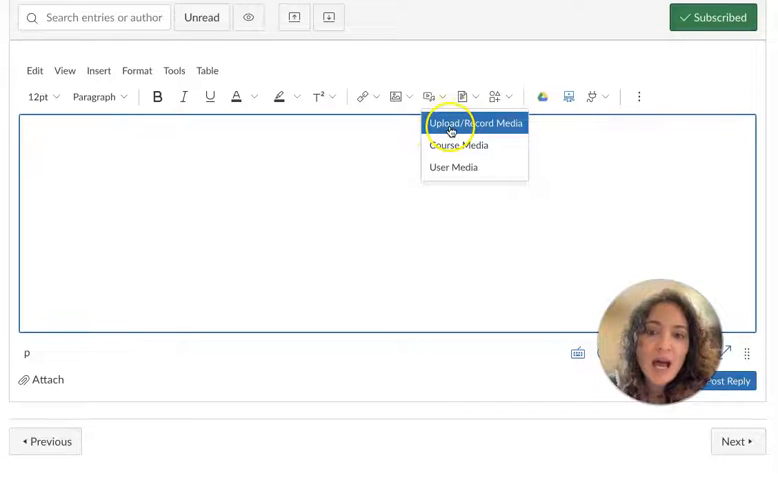
mouse_move(489, 123)
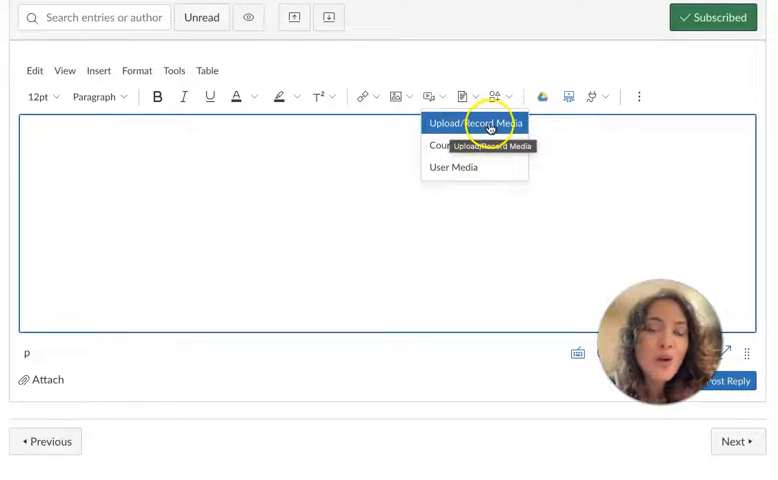
left_click(474, 123)
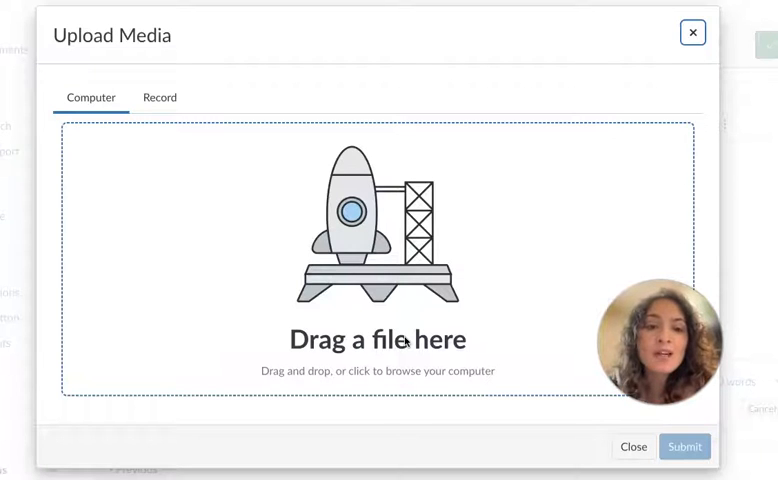
Step: Switch to the Record panel with a live webcam preview and list the camera sources
left_click(159, 97)
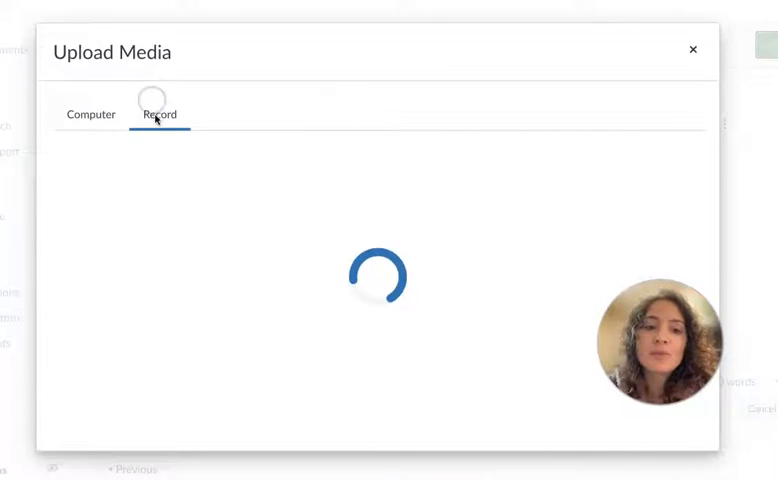
left_click(159, 113)
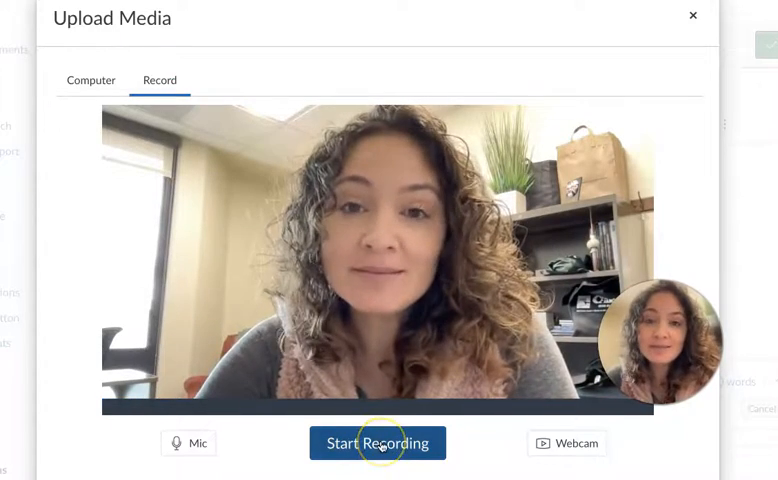
left_click(377, 443)
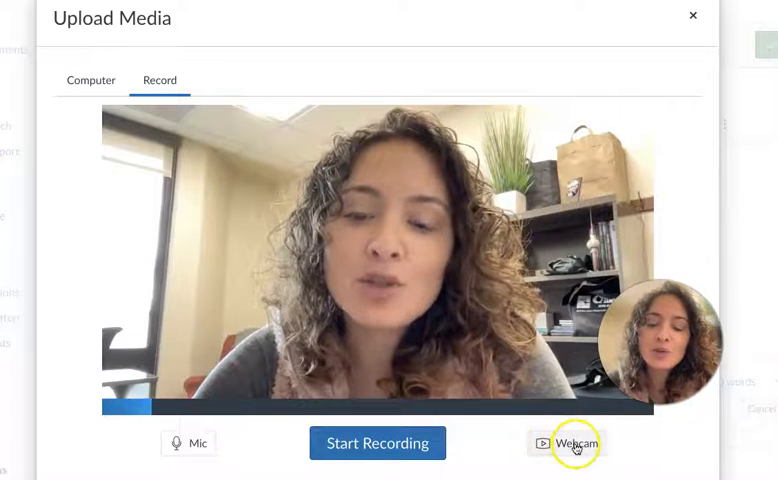
left_click(567, 443)
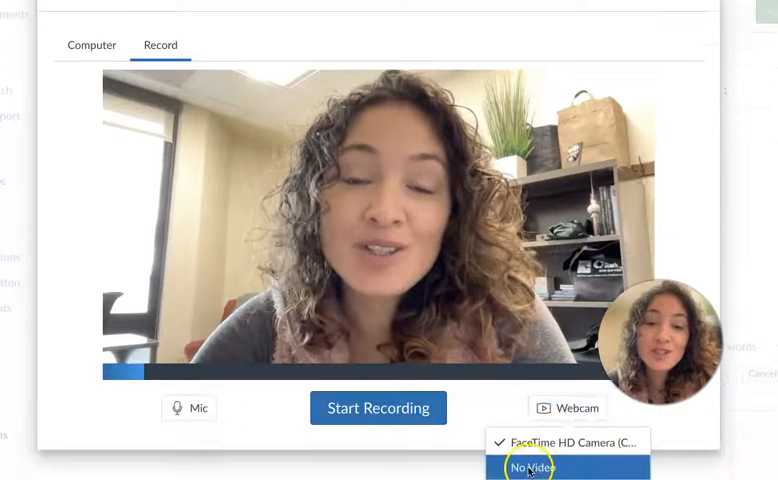
Step: Set the recorder's camera to No Video for audio-only capture
left_click(530, 467)
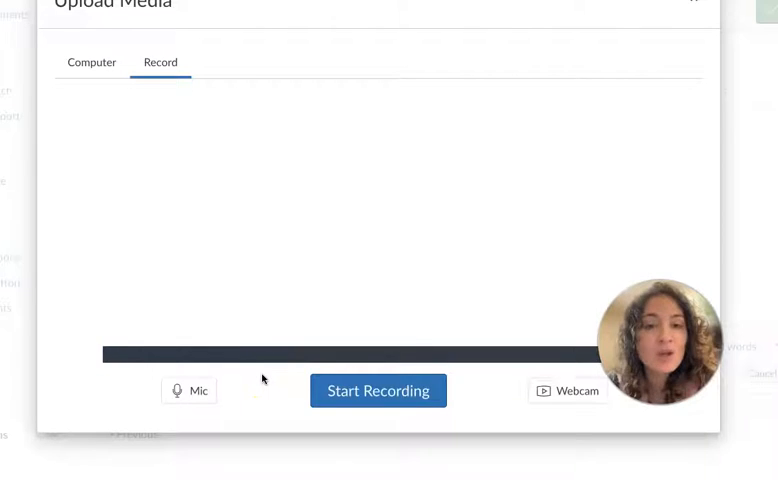
Step: Record a roughly six-second audio clip and stop to show its preview
left_click(378, 390)
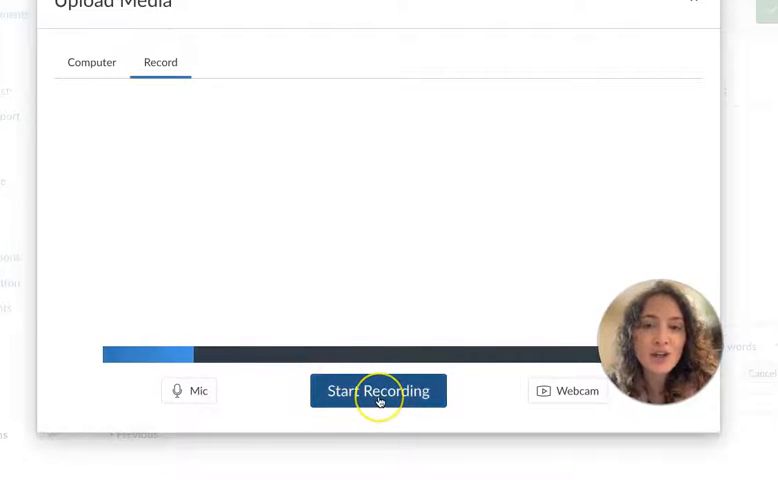
left_click(378, 390)
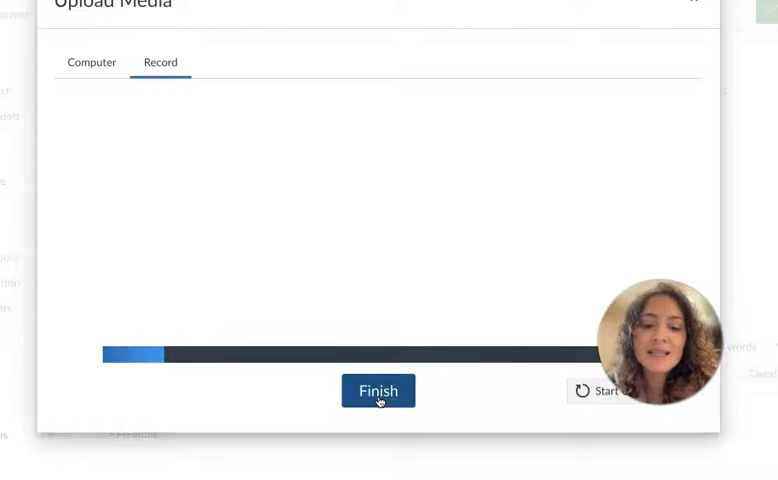
left_click(378, 390)
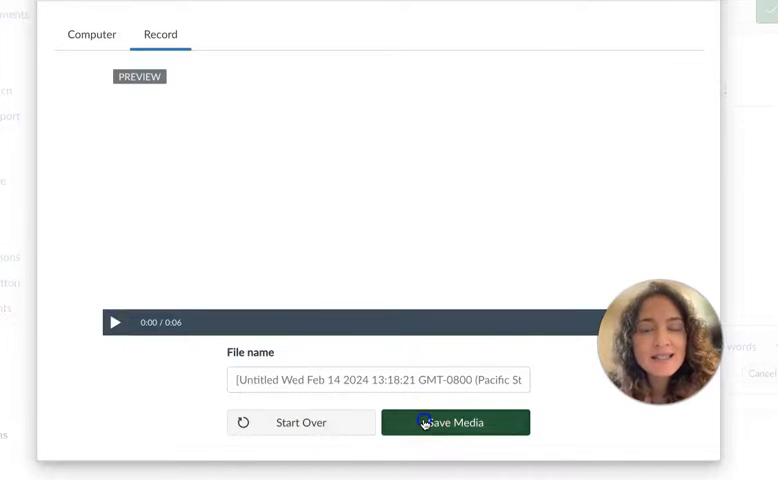
Step: Save the audio clip into the reply, post it, and view it in the thread
left_click(455, 421)
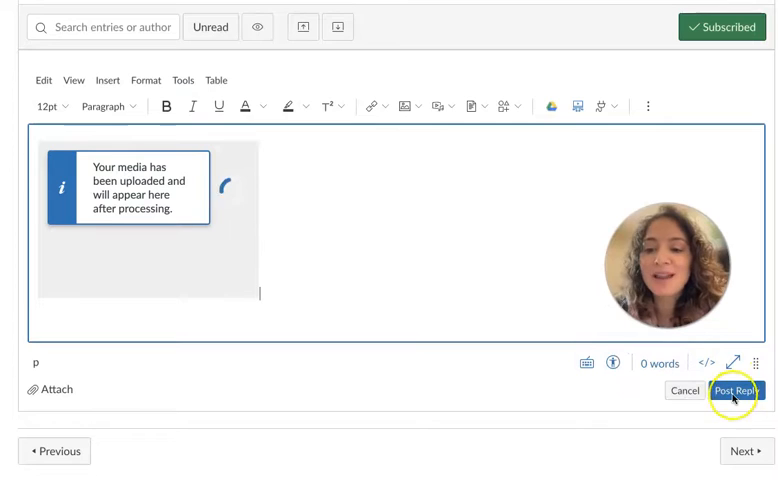
left_click(737, 390)
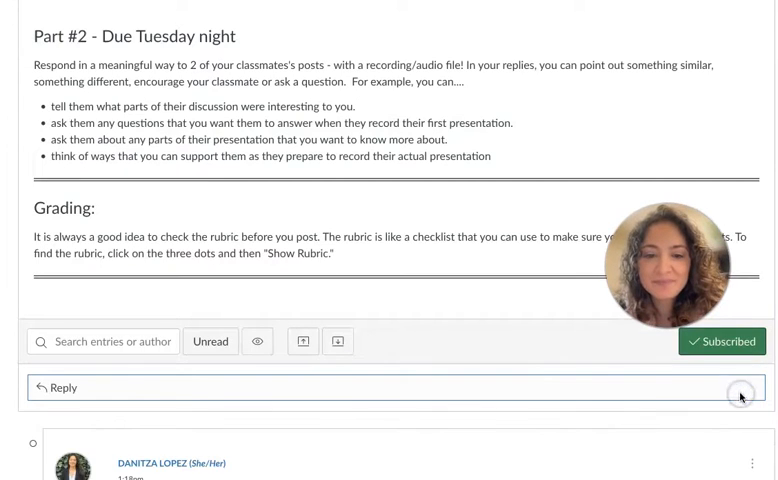
scroll("down", 3)
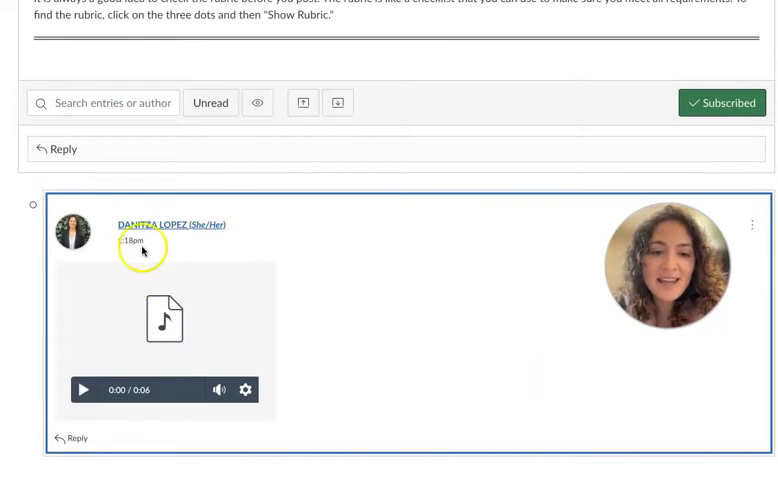